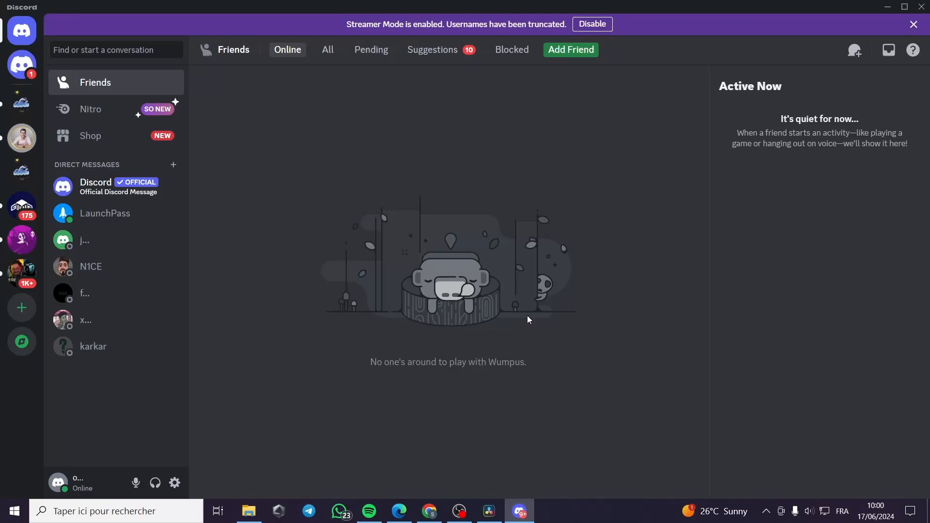
{"action": "mouse_move", "coordinate": [483, 299]}
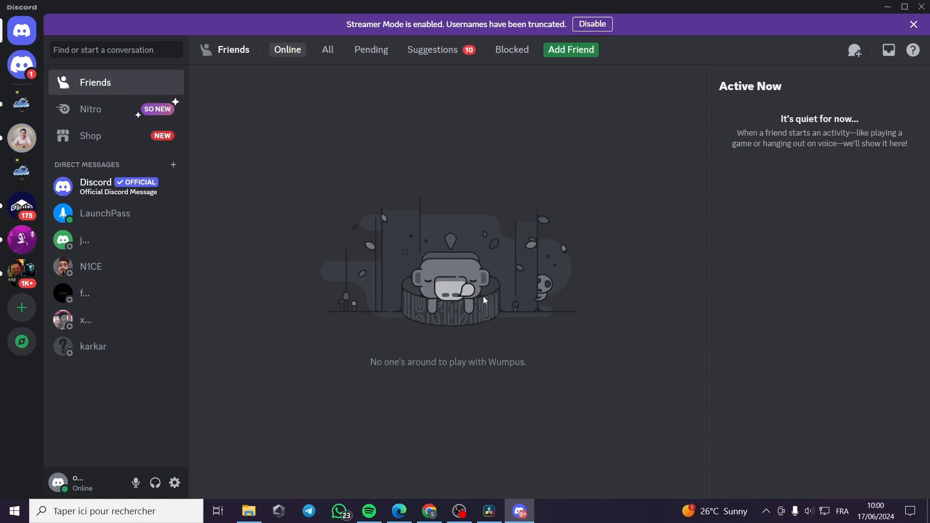
{"action": "mouse_move", "coordinate": [748, 235]}
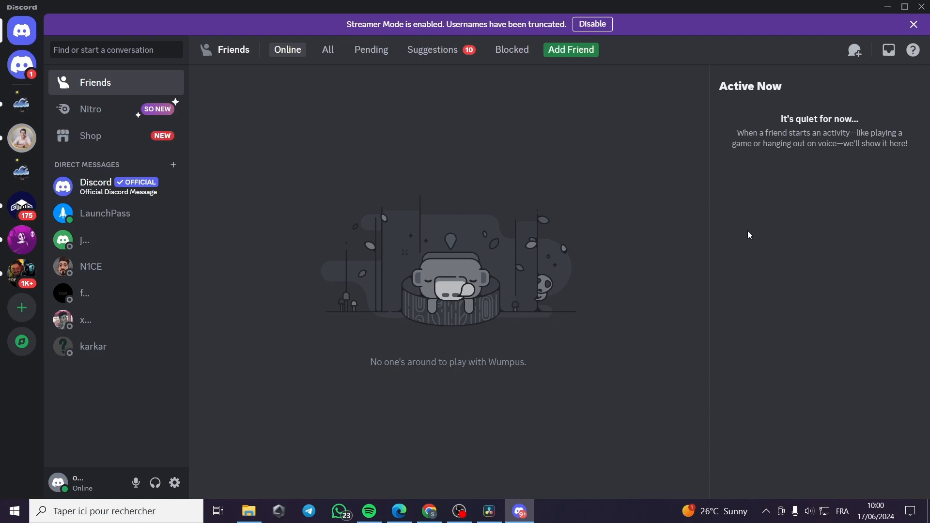
{"action": "mouse_move", "coordinate": [615, 205]}
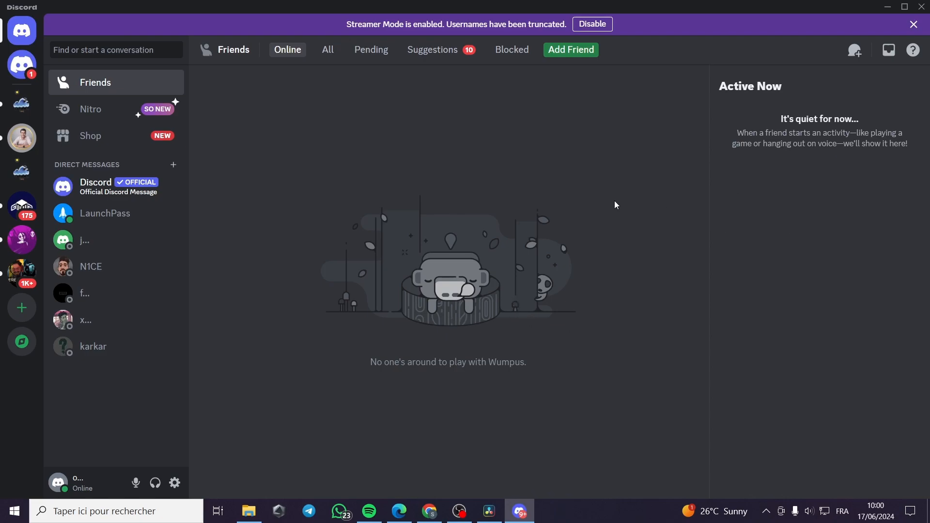
{"action": "mouse_move", "coordinate": [728, 231]}
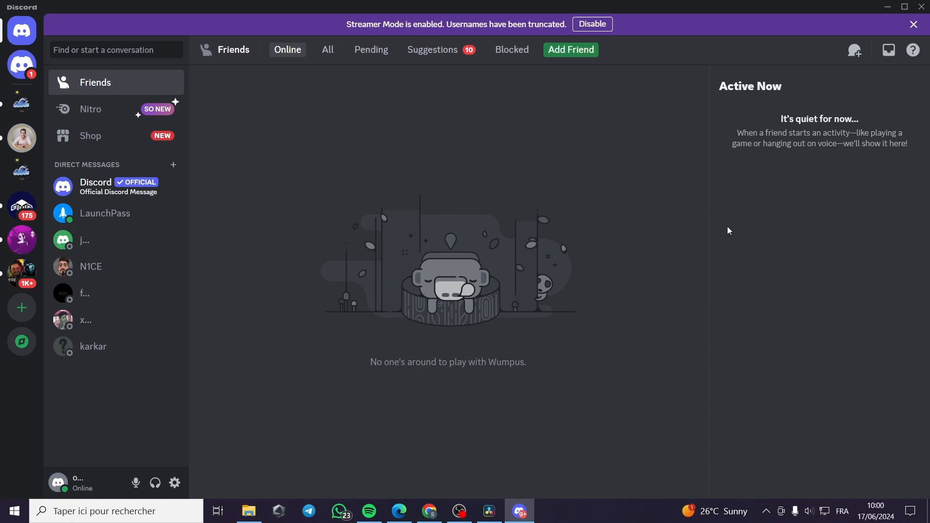
{"action": "mouse_move", "coordinate": [628, 284]}
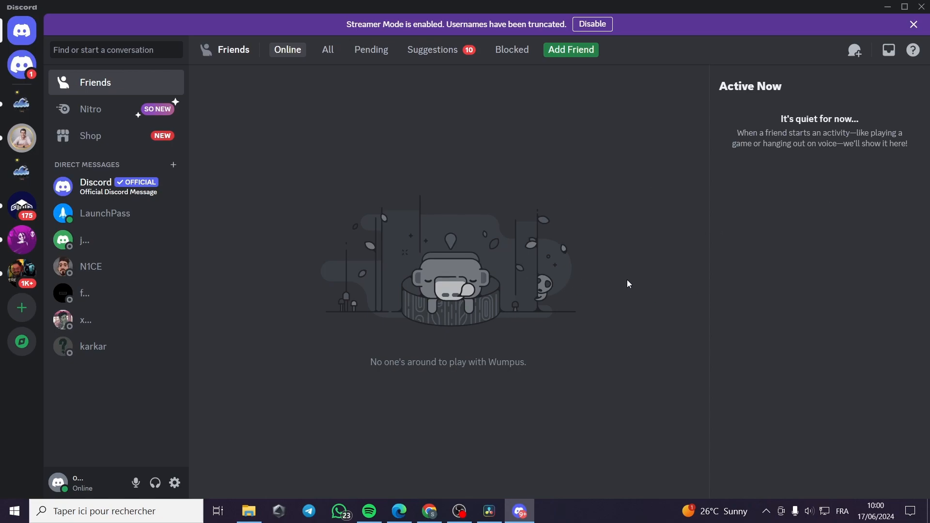
{"action": "mouse_move", "coordinate": [755, 169]}
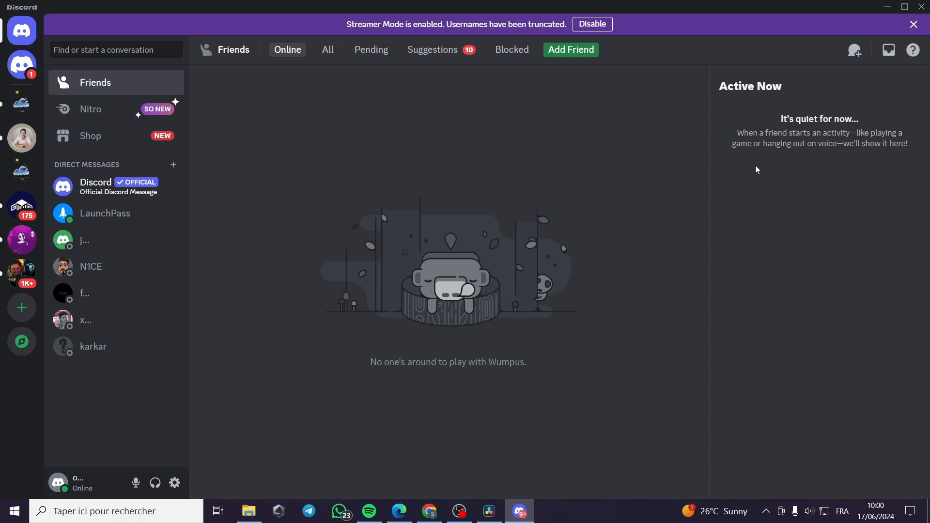
{"action": "mouse_move", "coordinate": [526, 219]}
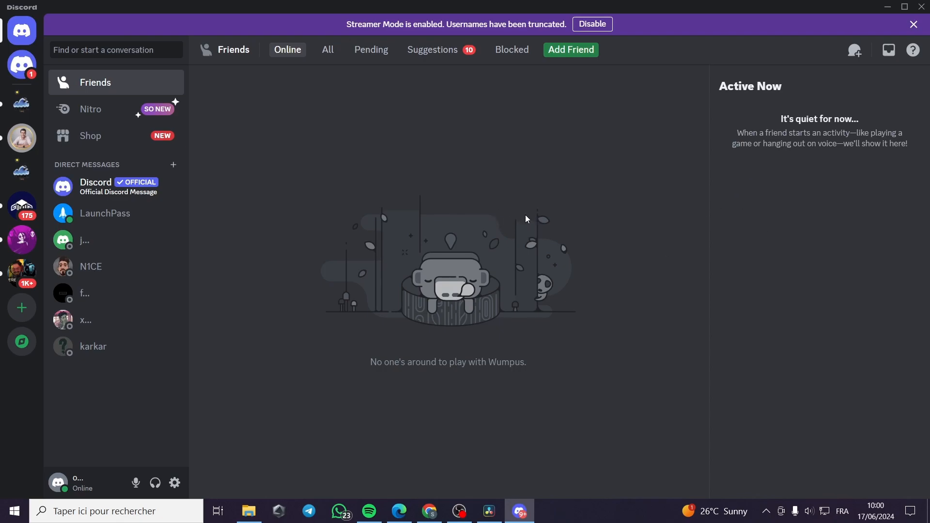
{"action": "mouse_move", "coordinate": [22, 104]}
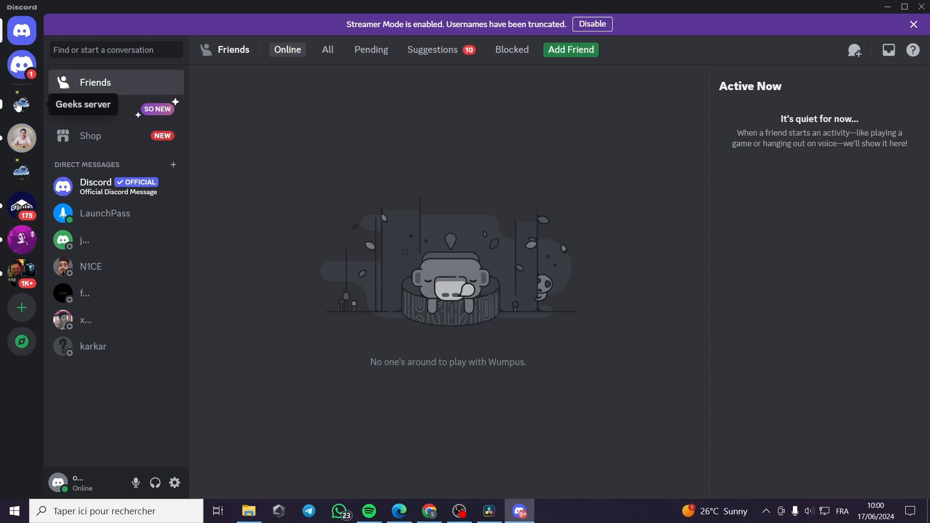
Switch to the Geeks server and bring up its server-name dropdown.
{"action": "left_click", "coordinate": [21, 102]}
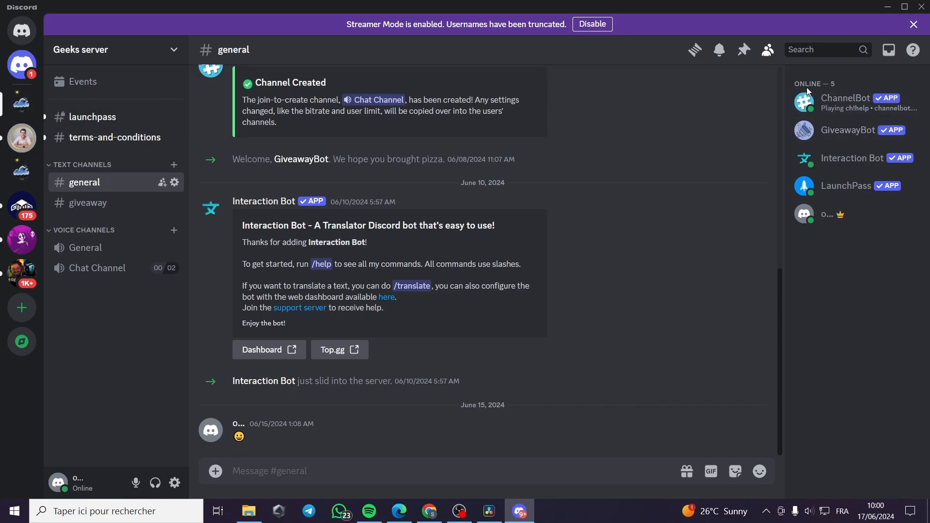
{"action": "mouse_move", "coordinate": [826, 88]}
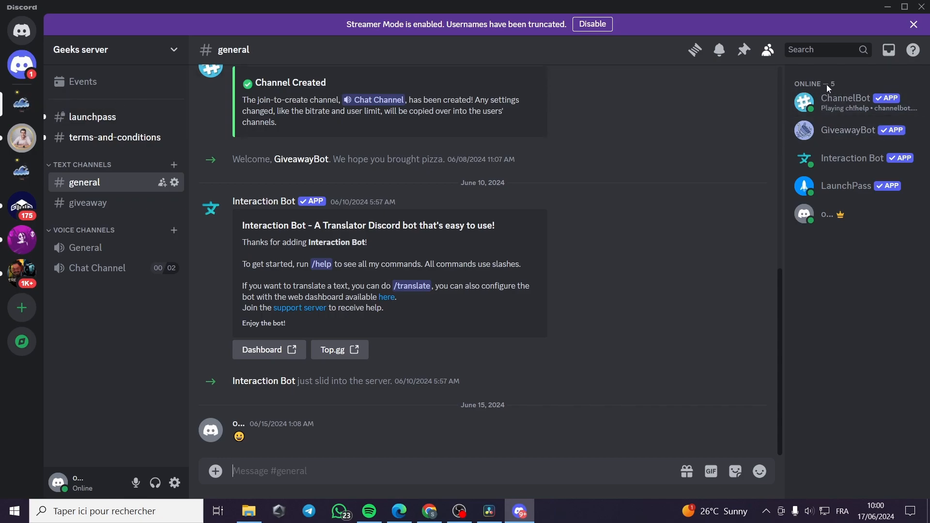
{"action": "mouse_move", "coordinate": [851, 215]}
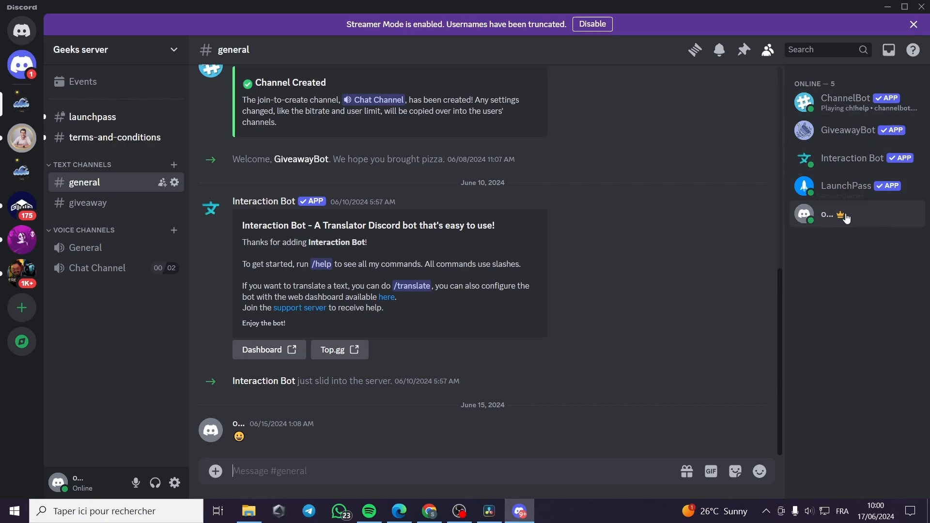
{"action": "mouse_move", "coordinate": [805, 215]}
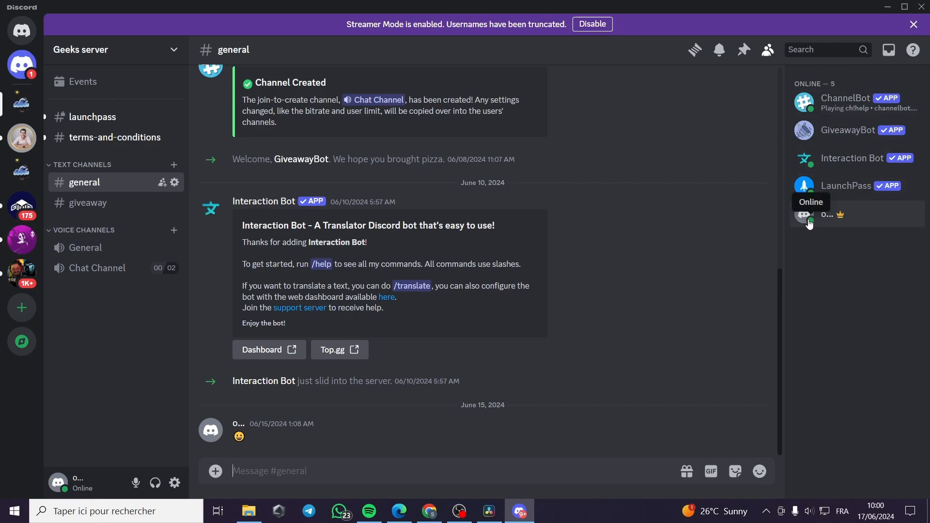
{"action": "mouse_move", "coordinate": [814, 107]}
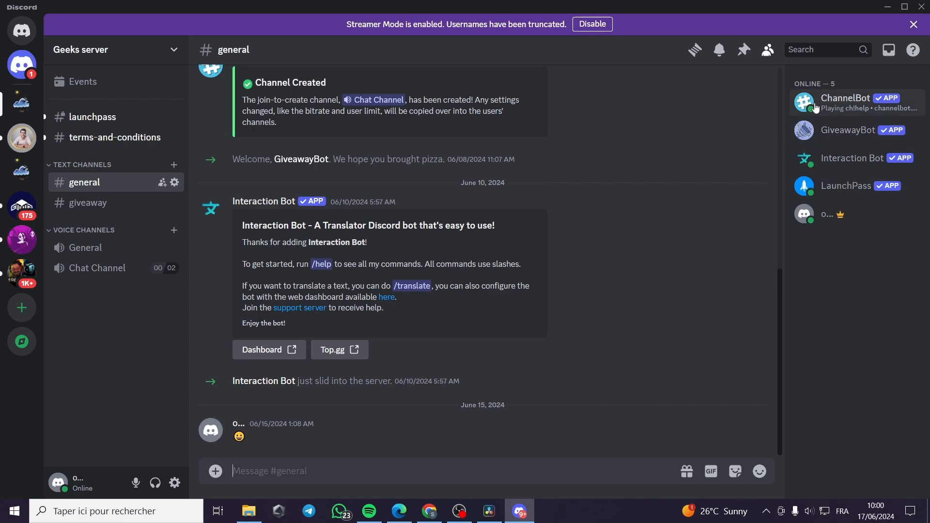
{"action": "mouse_move", "coordinate": [206, 96]}
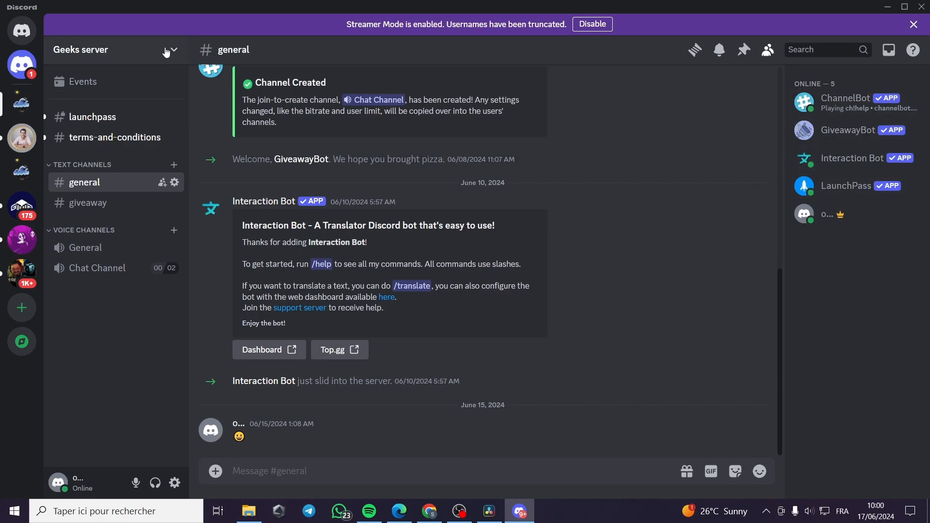
{"action": "left_click", "coordinate": [169, 49]}
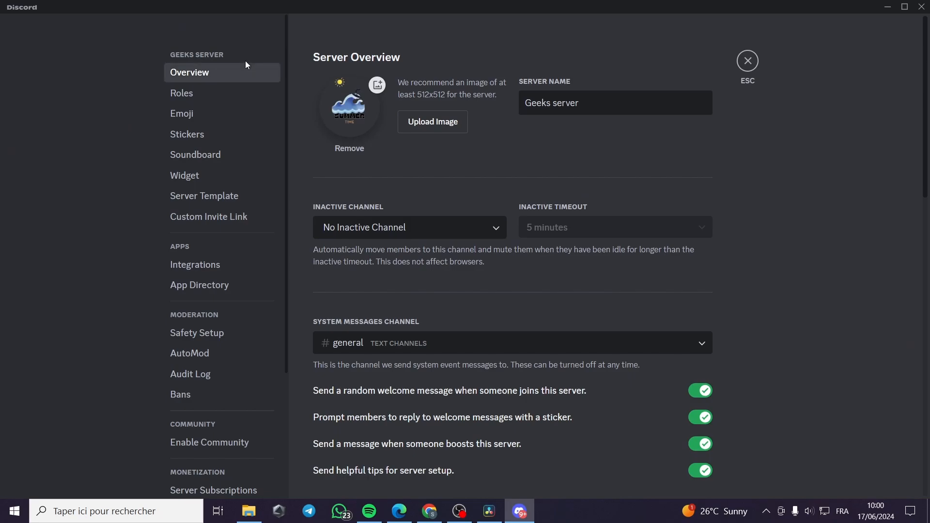
Look through the settings sidebar and go to the Roles page.
{"action": "scroll", "scroll_direction": "down", "scroll_amount": 3}
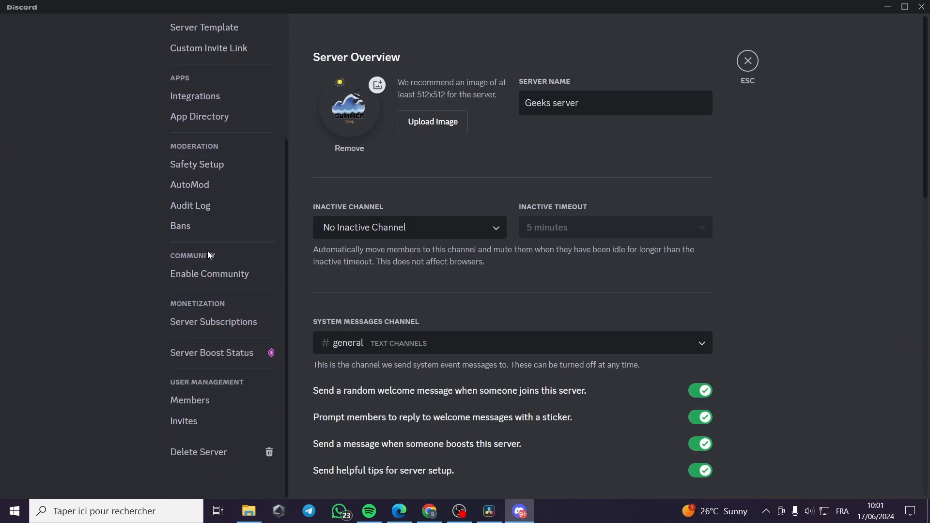
{"action": "scroll", "scroll_direction": "up", "scroll_amount": 3}
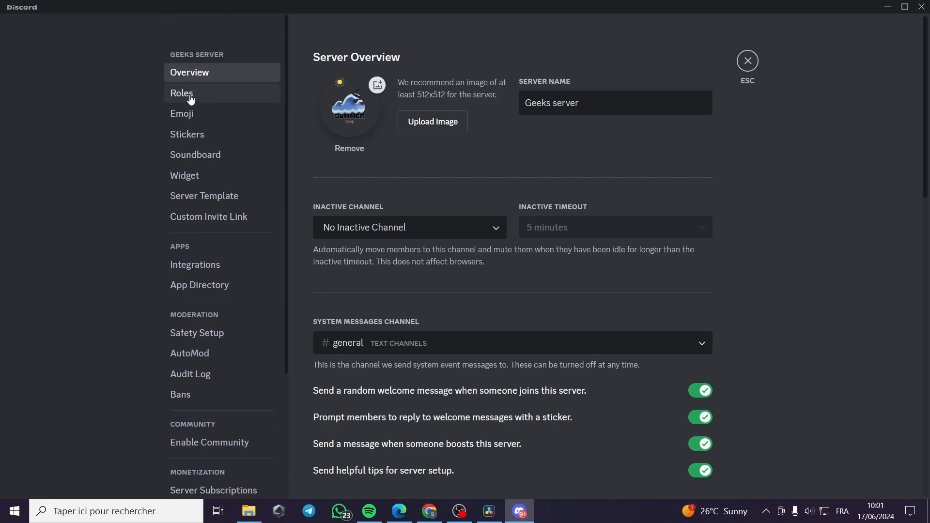
{"action": "left_click", "coordinate": [181, 93]}
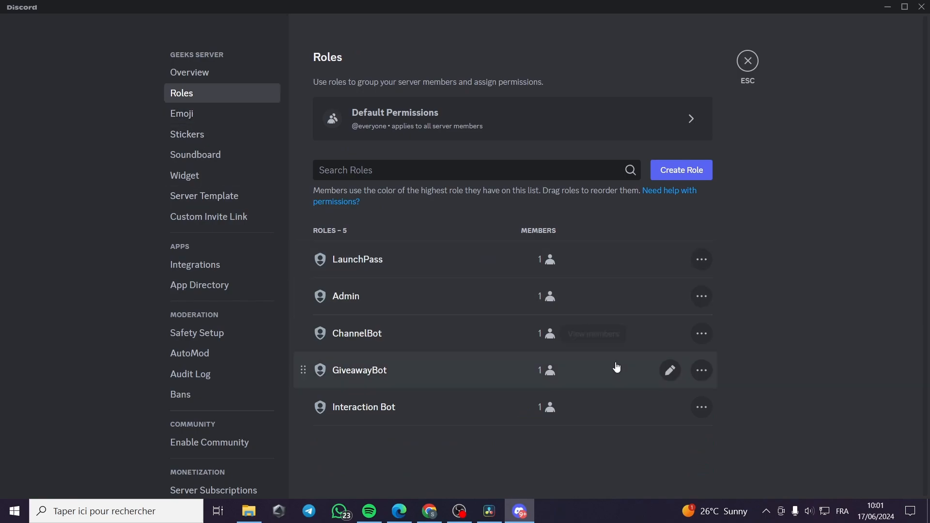
{"action": "mouse_move", "coordinate": [710, 230]}
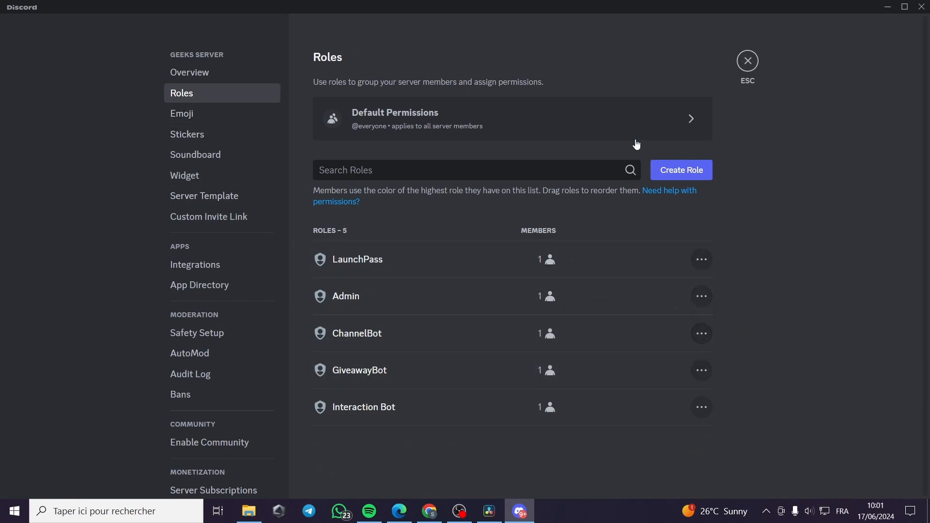
{"action": "mouse_move", "coordinate": [788, 182]}
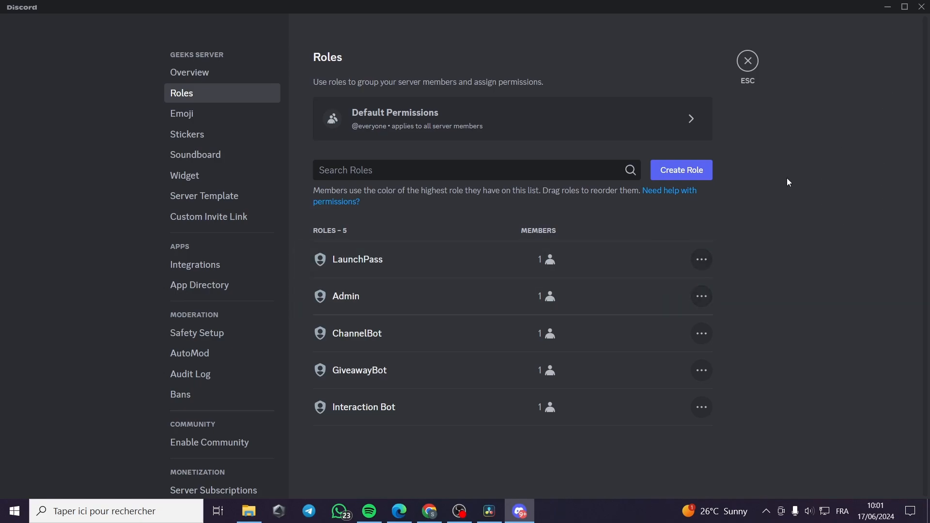
{"action": "mouse_move", "coordinate": [346, 296]}
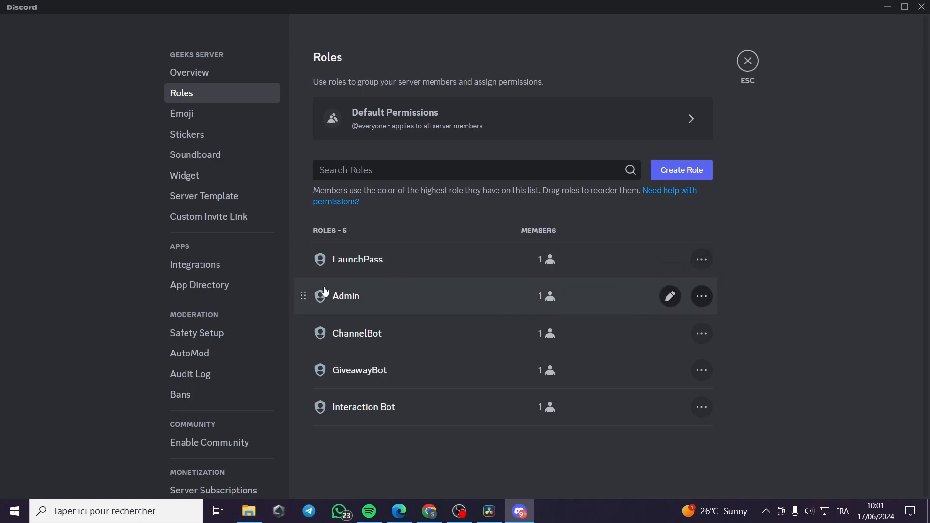
{"action": "mouse_move", "coordinate": [400, 310]}
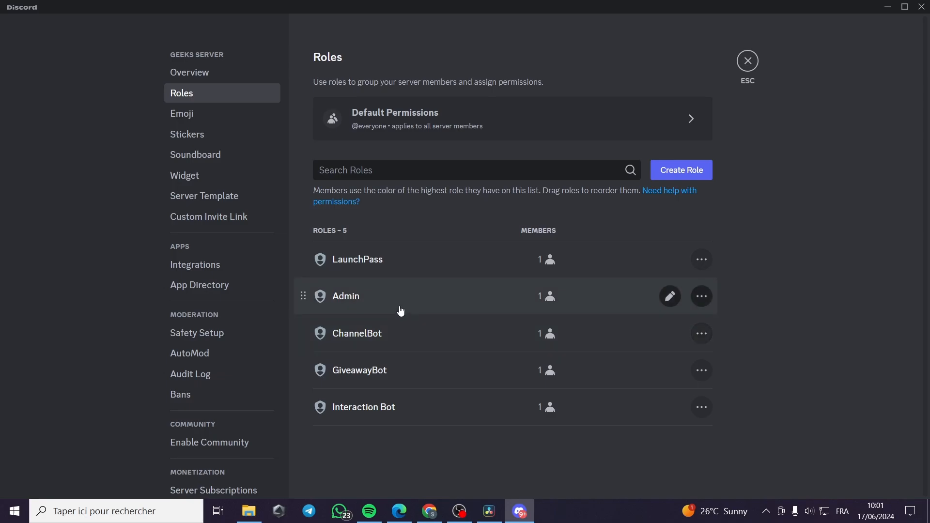
{"action": "mouse_move", "coordinate": [670, 296]}
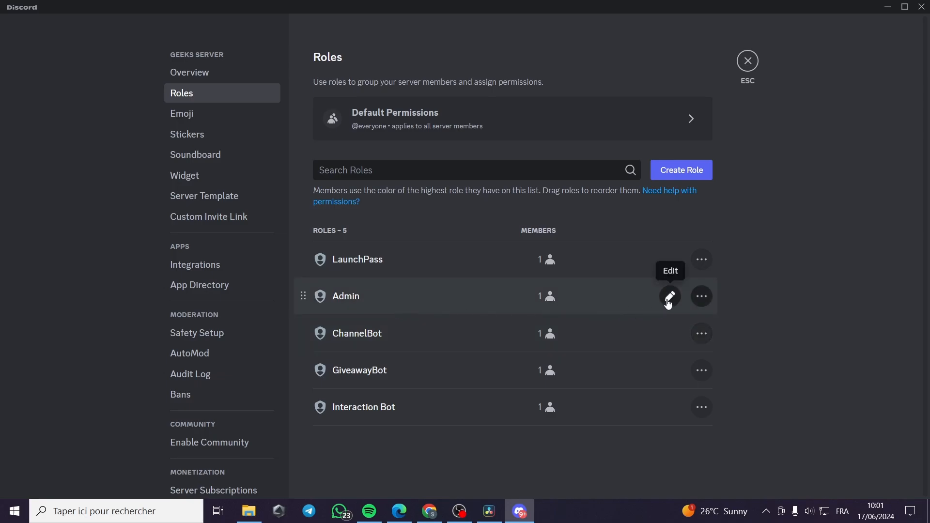
Edit the Admin role: pink colour, members displayed separately from online members, changes saved.
{"action": "left_click", "coordinate": [669, 297]}
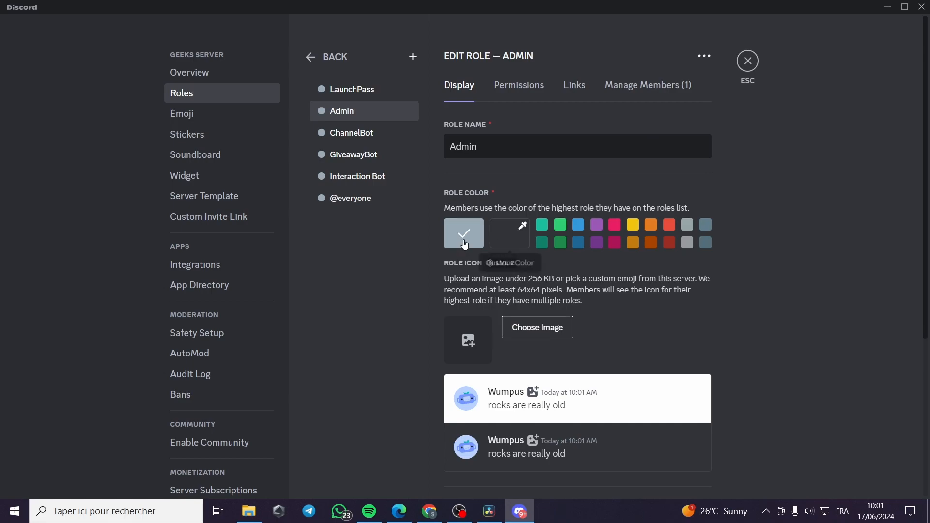
{"action": "left_click", "coordinate": [615, 224]}
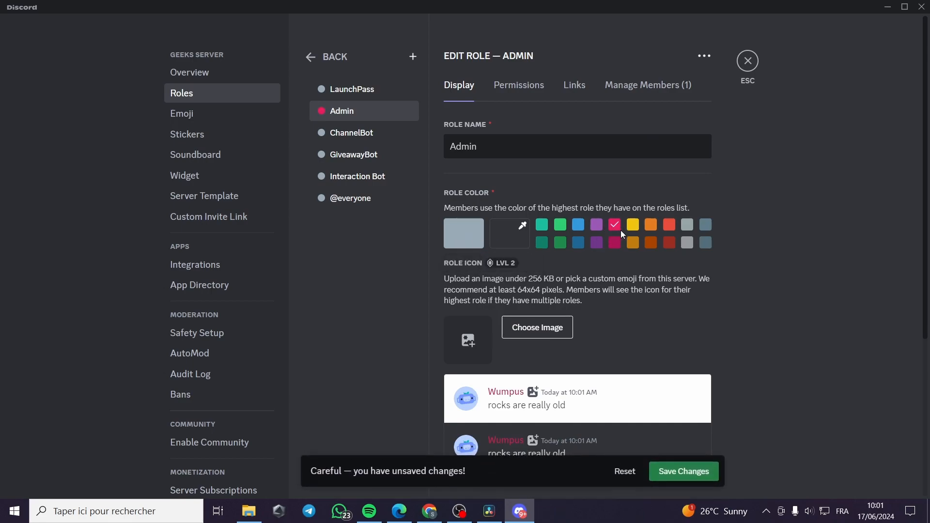
{"action": "scroll", "scroll_direction": "down", "scroll_amount": 3}
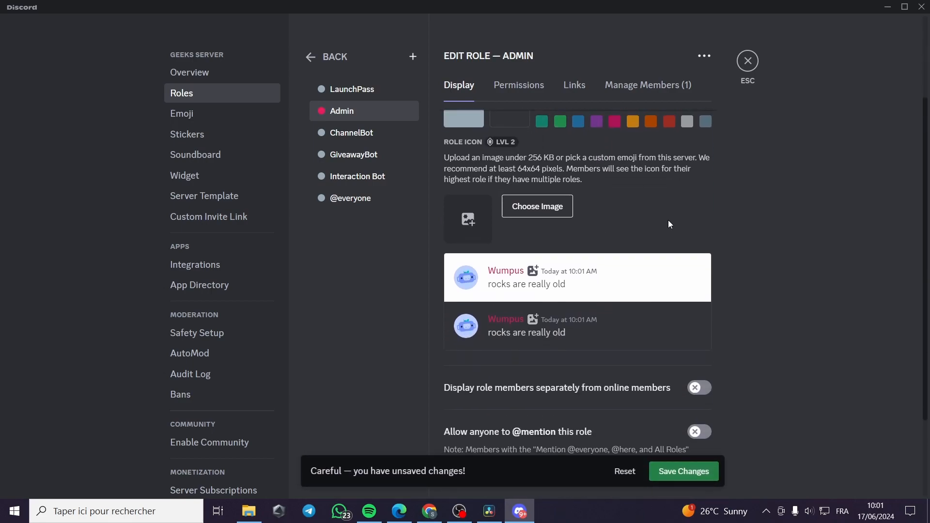
{"action": "scroll", "scroll_direction": "down", "scroll_amount": 3}
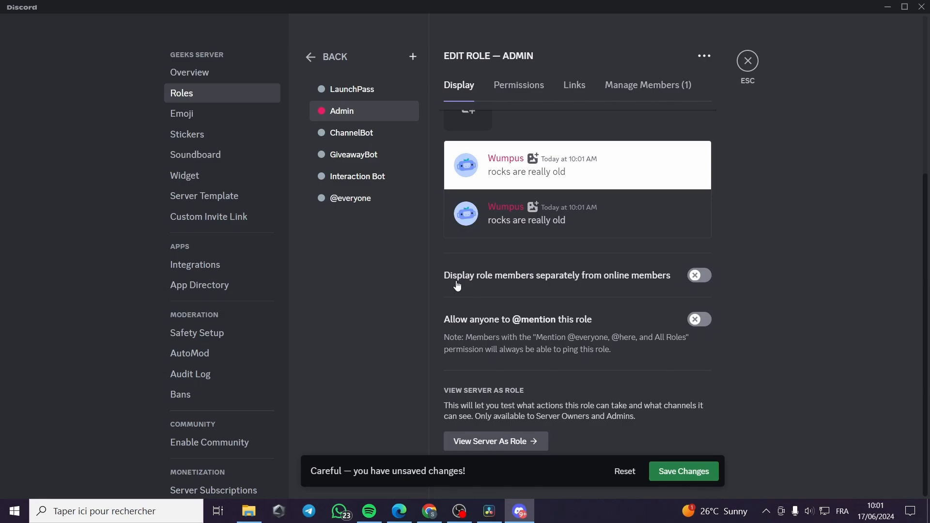
{"action": "mouse_move", "coordinate": [694, 284]}
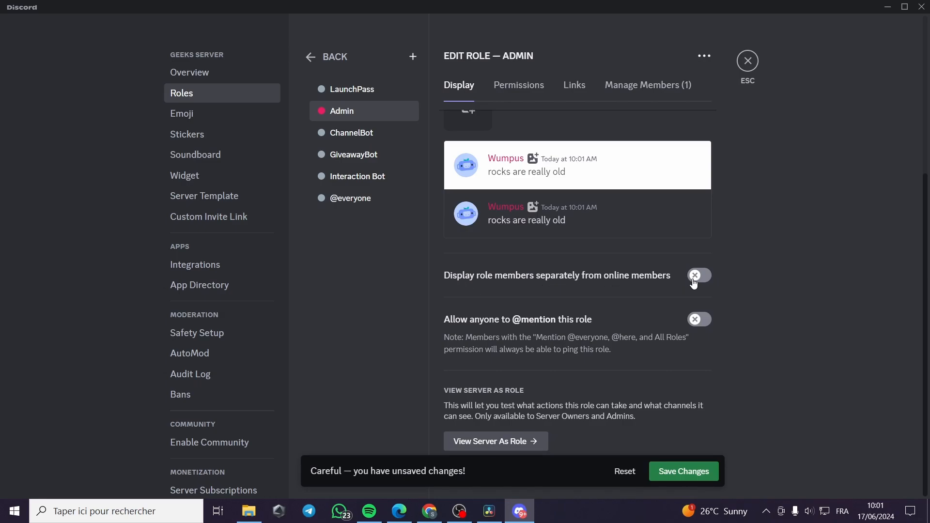
{"action": "left_click", "coordinate": [699, 274]}
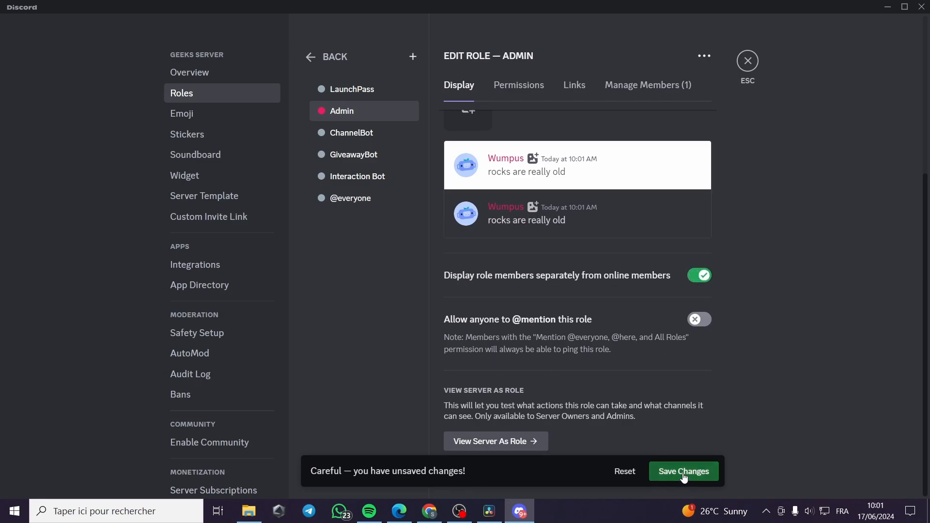
{"action": "left_click", "coordinate": [683, 471]}
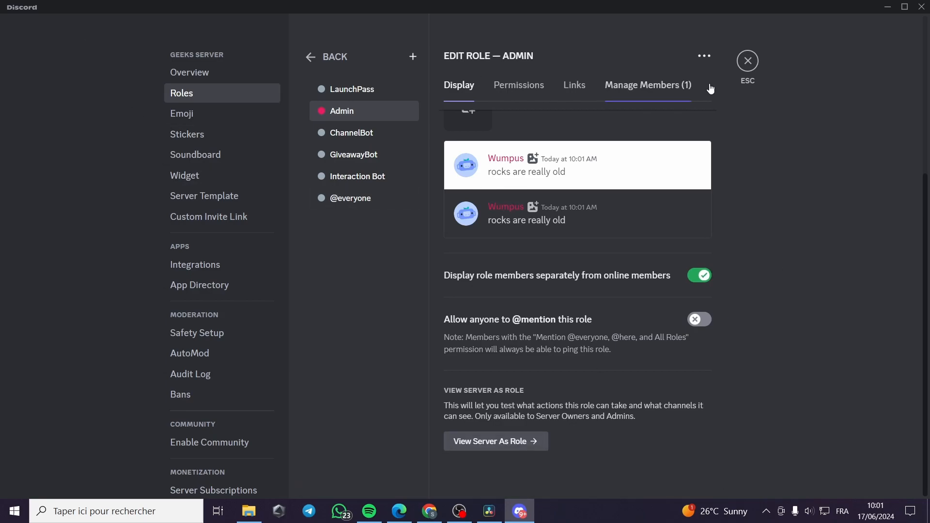
Close Server Settings and view the member list with the Admin group on top.
{"action": "left_click", "coordinate": [747, 60]}
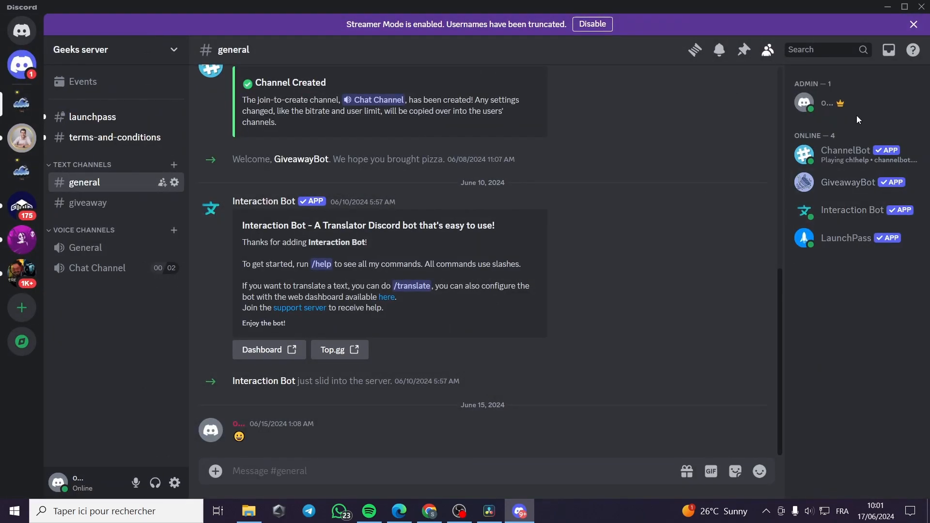
{"action": "left_click", "coordinate": [828, 103]}
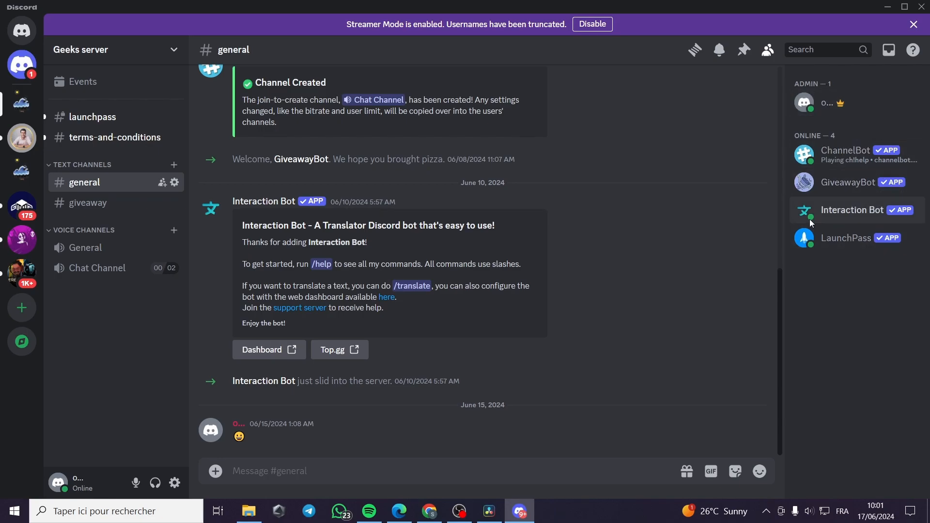
{"action": "mouse_move", "coordinate": [608, 215]}
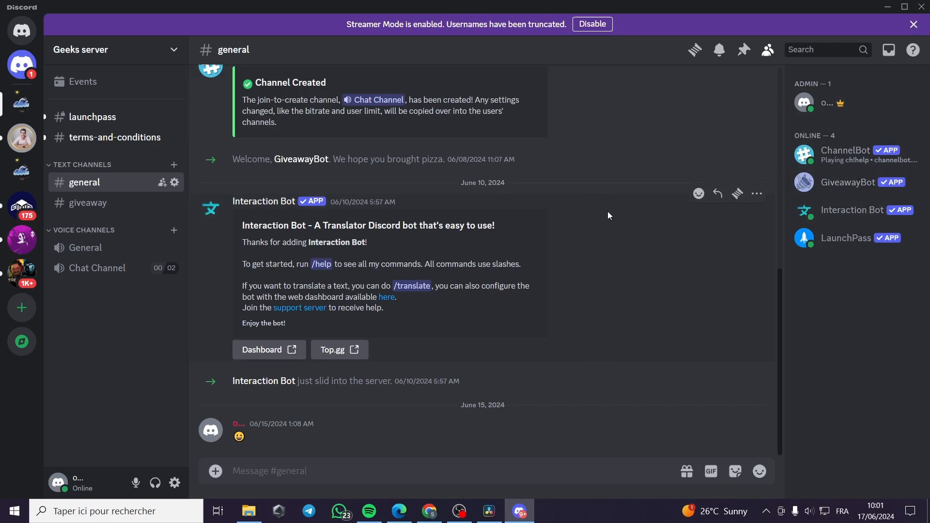
{"action": "mouse_move", "coordinate": [672, 248]}
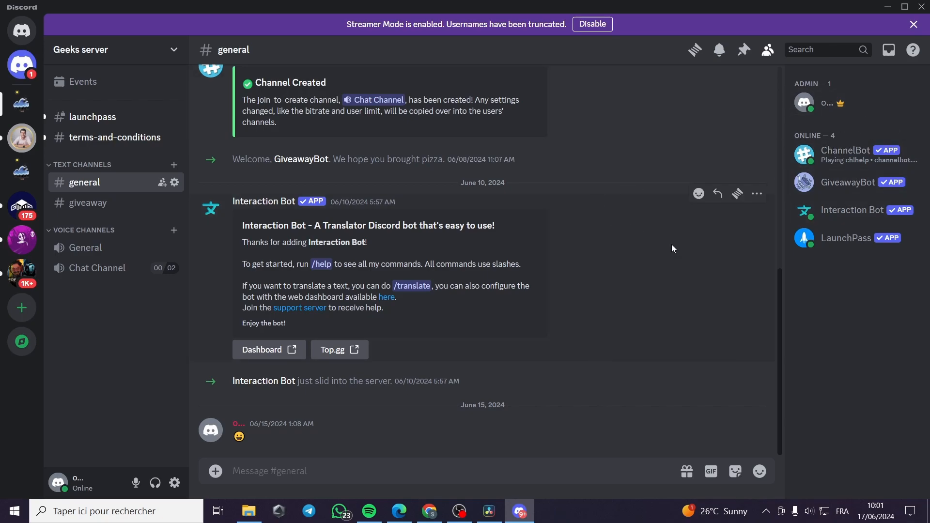